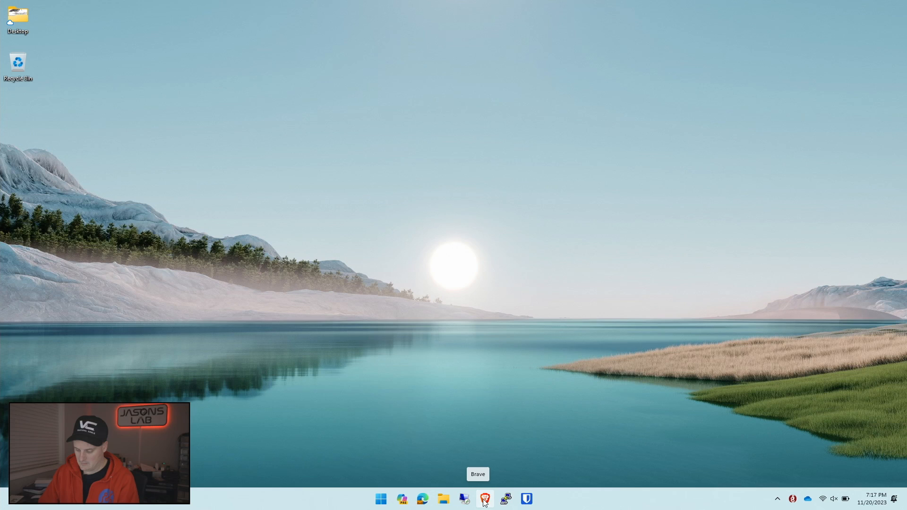
Sign in to GWN.Cloud with the jason@ account so the network dashboard loads.
{"action": "left_click", "coordinate": [485, 499]}
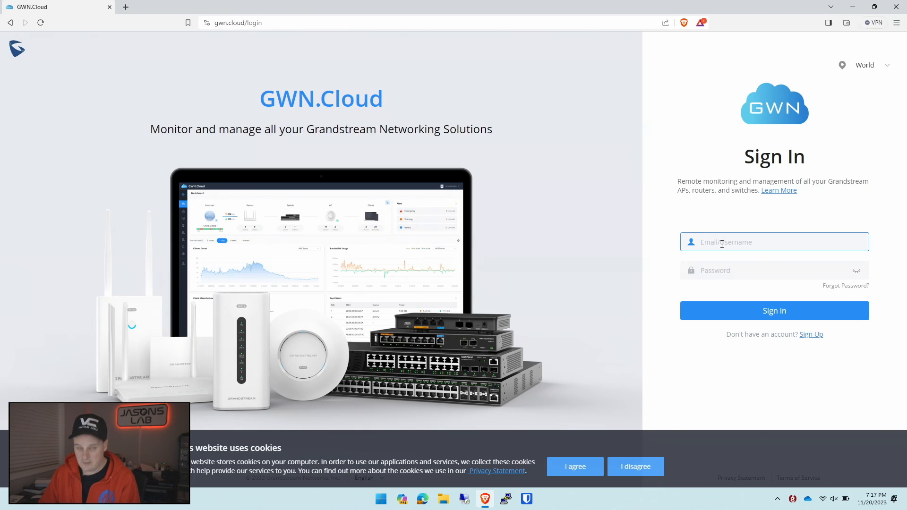
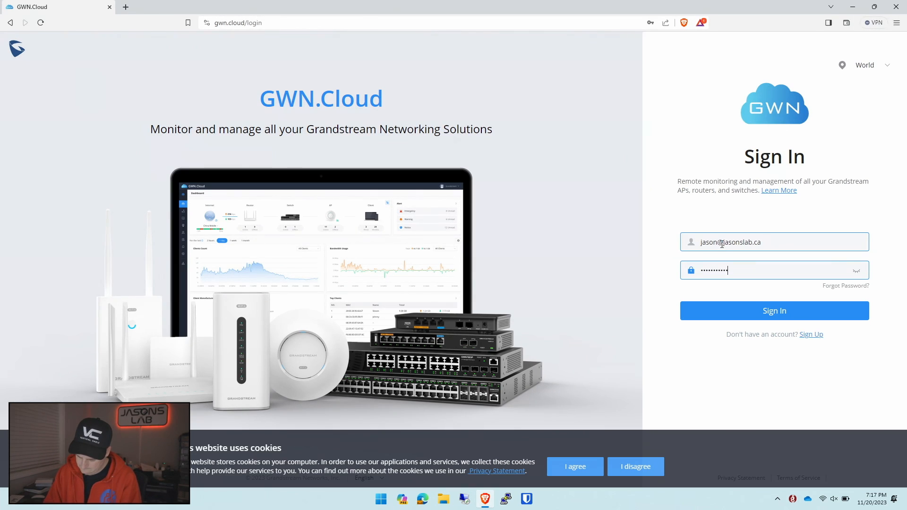
{"action": "left_click", "coordinate": [775, 311]}
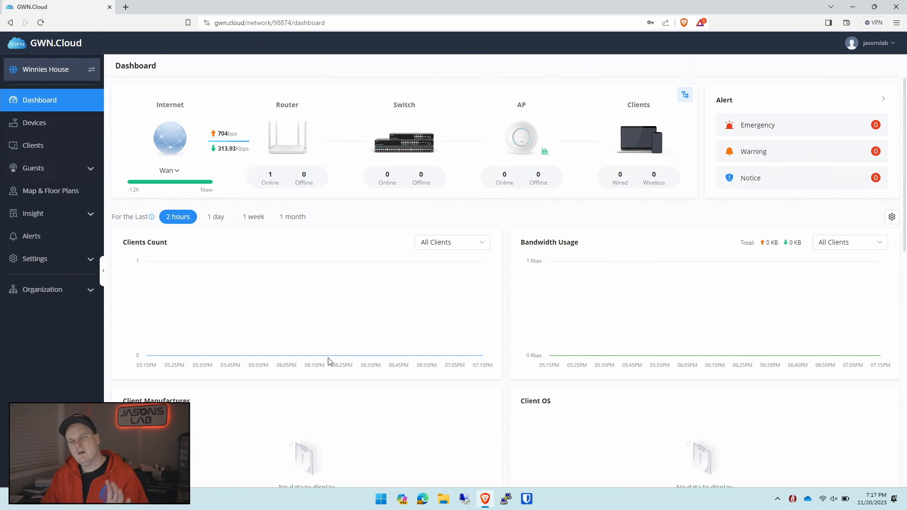
{"action": "mouse_move", "coordinate": [129, 132]}
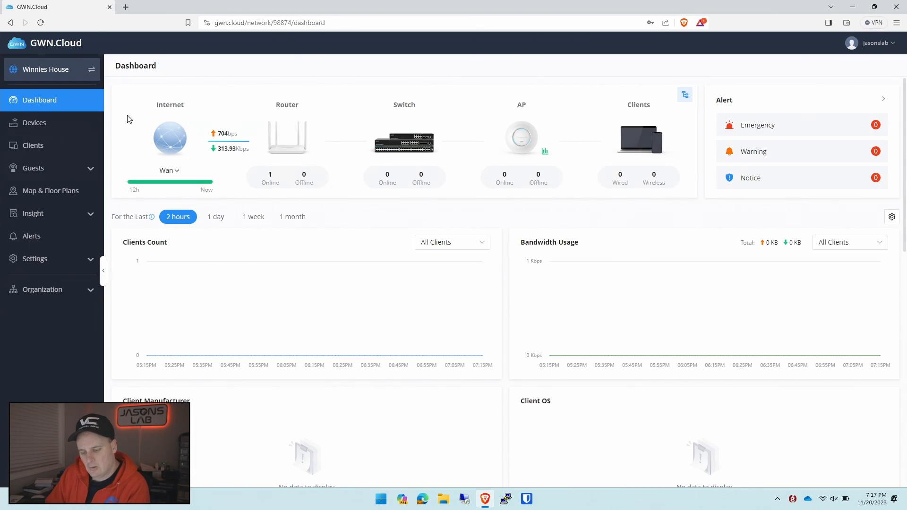
{"action": "mouse_move", "coordinate": [313, 166]}
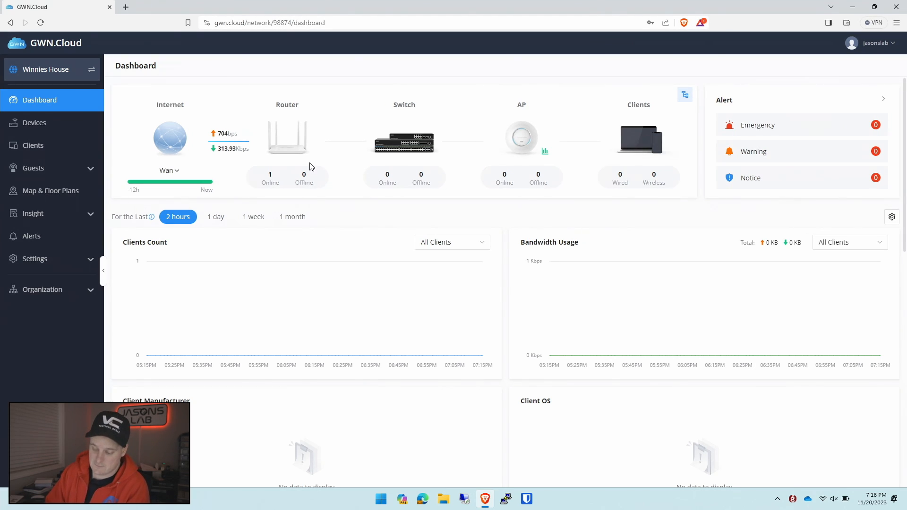
{"action": "mouse_move", "coordinate": [53, 274]}
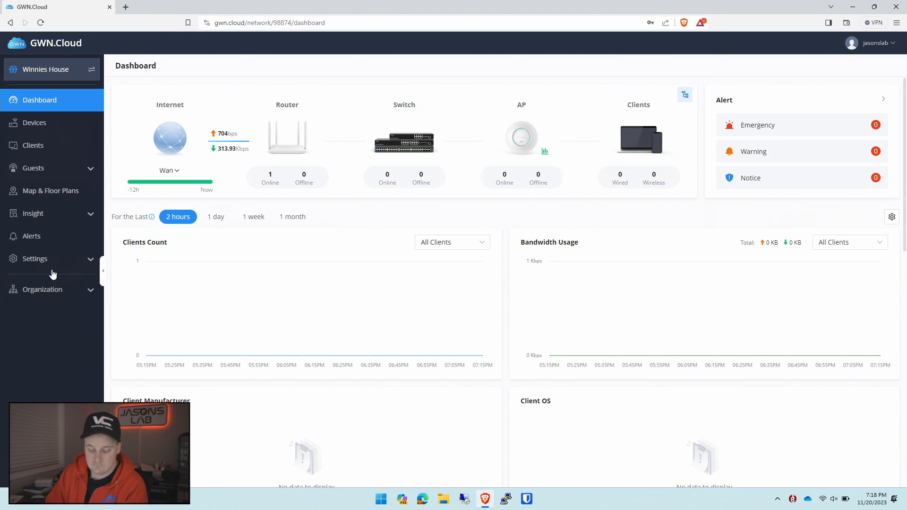
Go to Settings > VPN and expand the empty WireGuard tunnel list.
{"action": "left_click", "coordinate": [35, 258]}
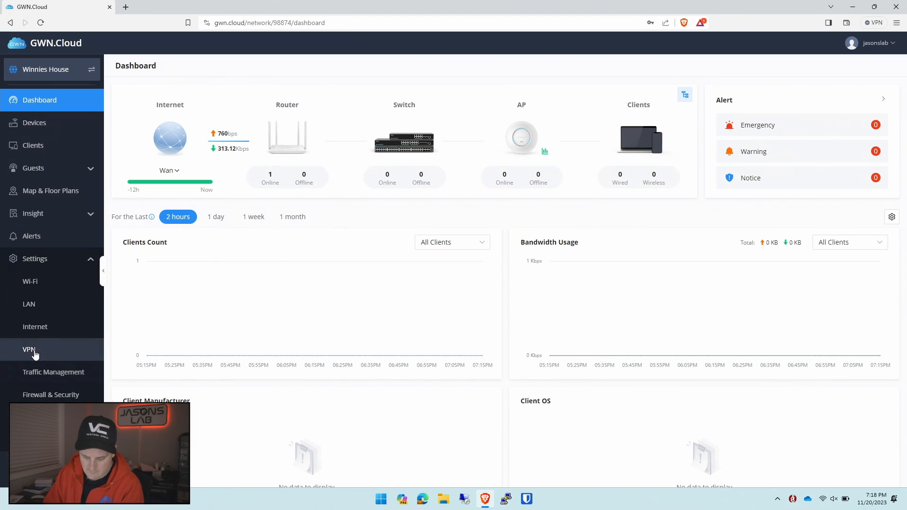
{"action": "left_click", "coordinate": [28, 349]}
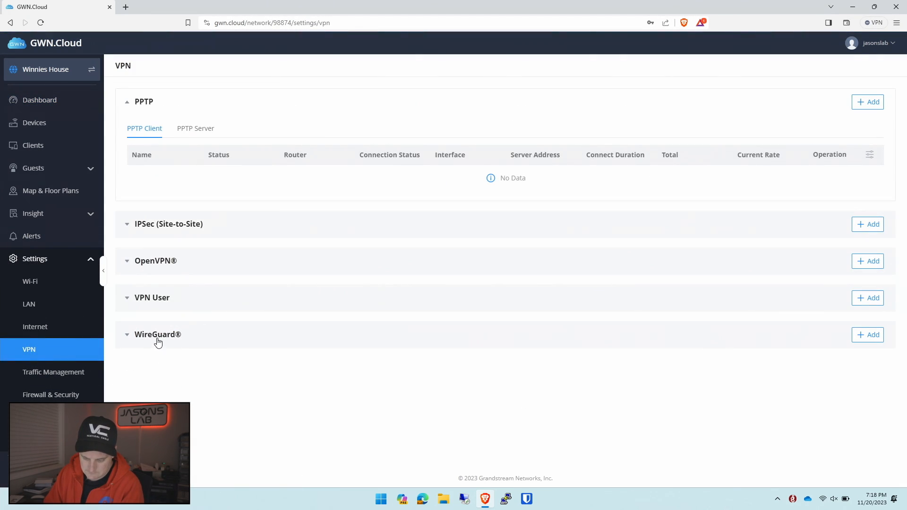
{"action": "left_click", "coordinate": [127, 335]}
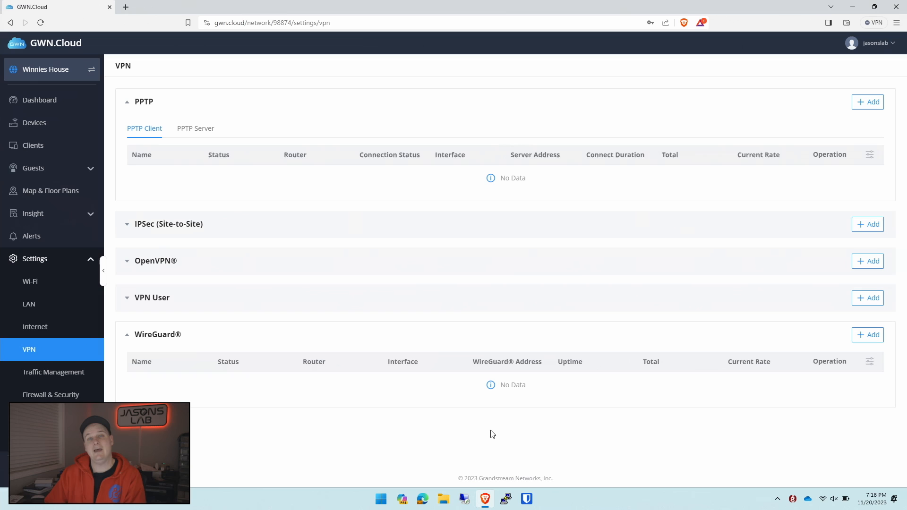
{"action": "mouse_move", "coordinate": [901, 390]}
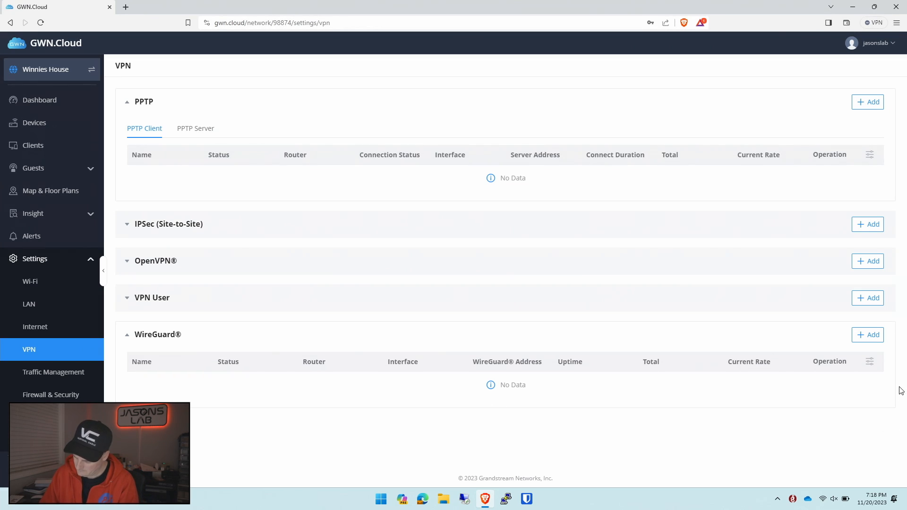
Add a WireGuard server named Winnies, enabled, on the Wan interface.
{"action": "left_click", "coordinate": [867, 334]}
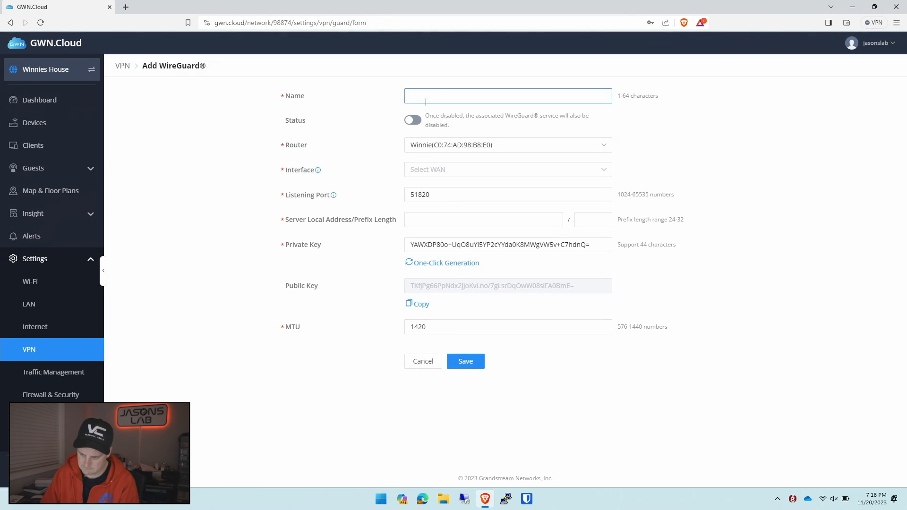
{"action": "type", "text": "Winnies"}
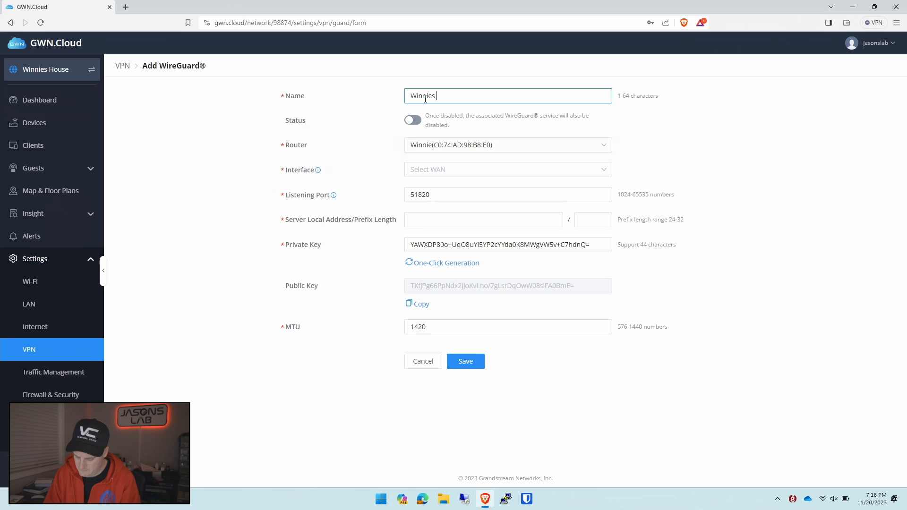
{"action": "left_click", "coordinate": [412, 121]}
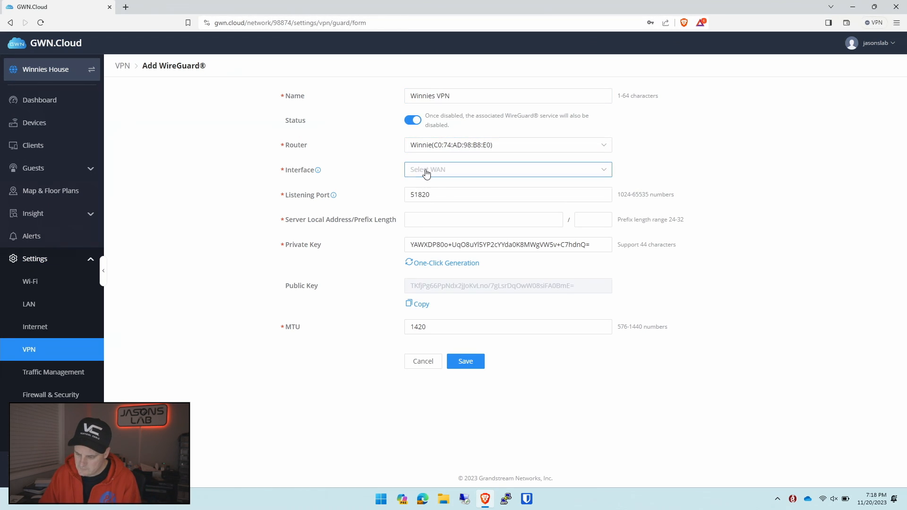
{"action": "left_click", "coordinate": [507, 170]}
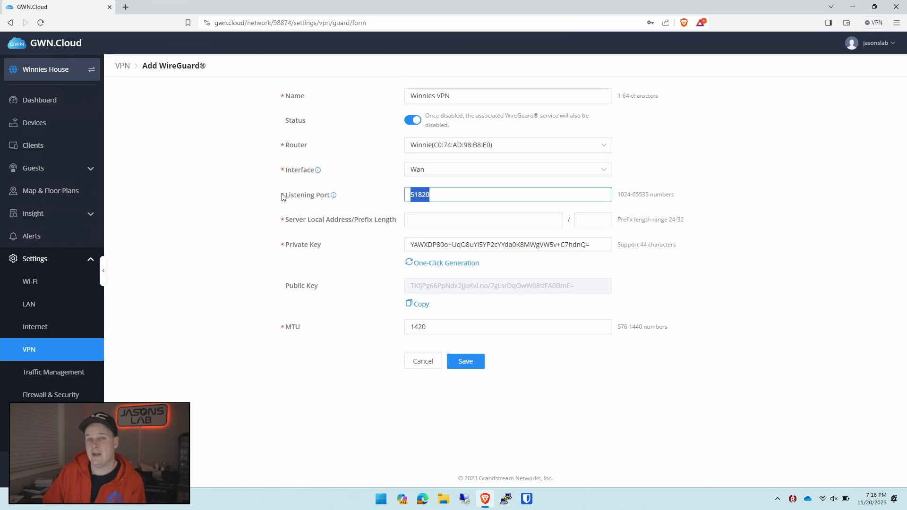
Set the server's local address to 192.168.10.1/24 and save it.
{"action": "left_click", "coordinate": [593, 220]}
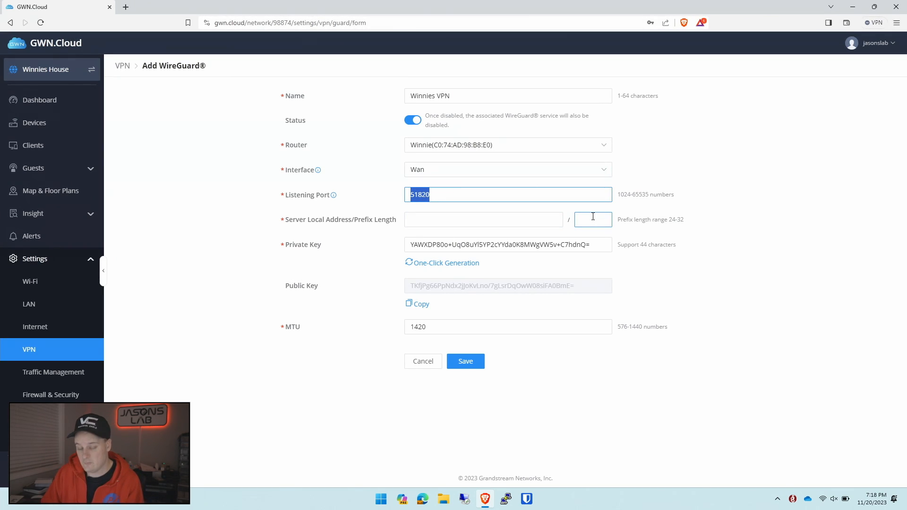
{"action": "left_click", "coordinate": [484, 219]}
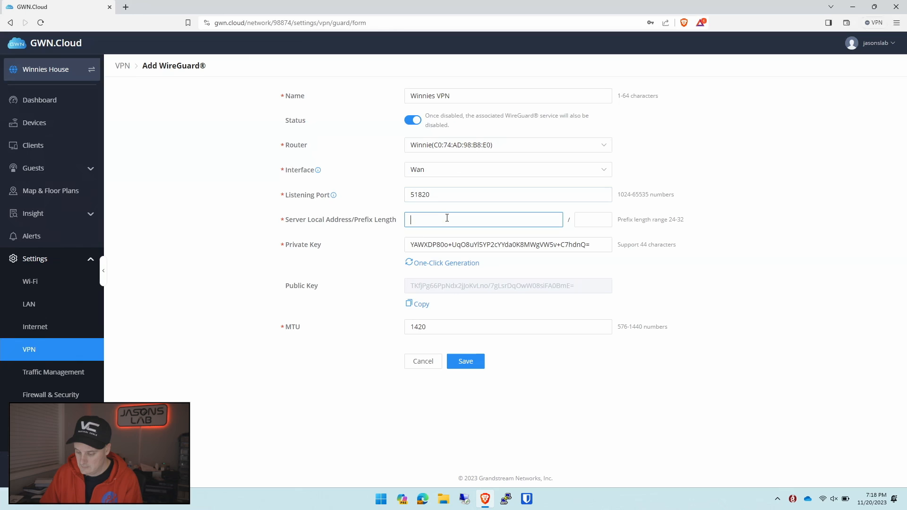
{"action": "type", "text": "192.168.10."}
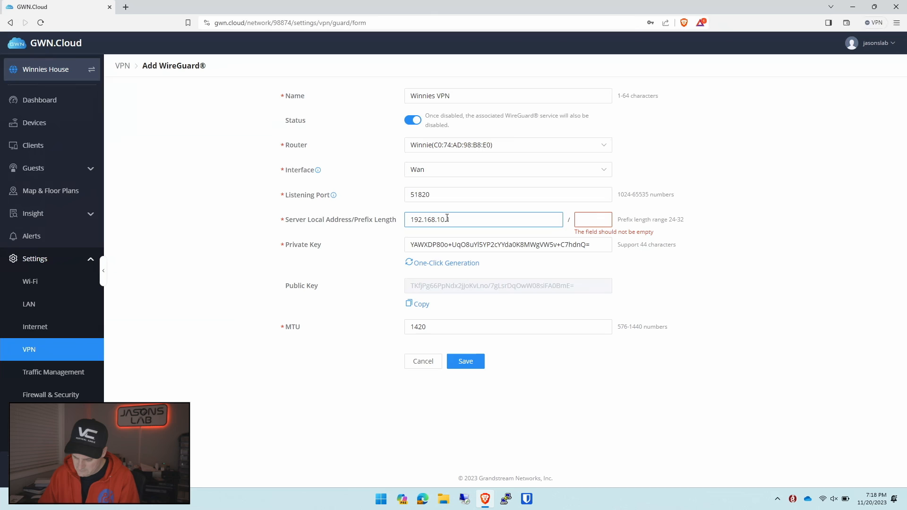
{"action": "type", "text": "24"}
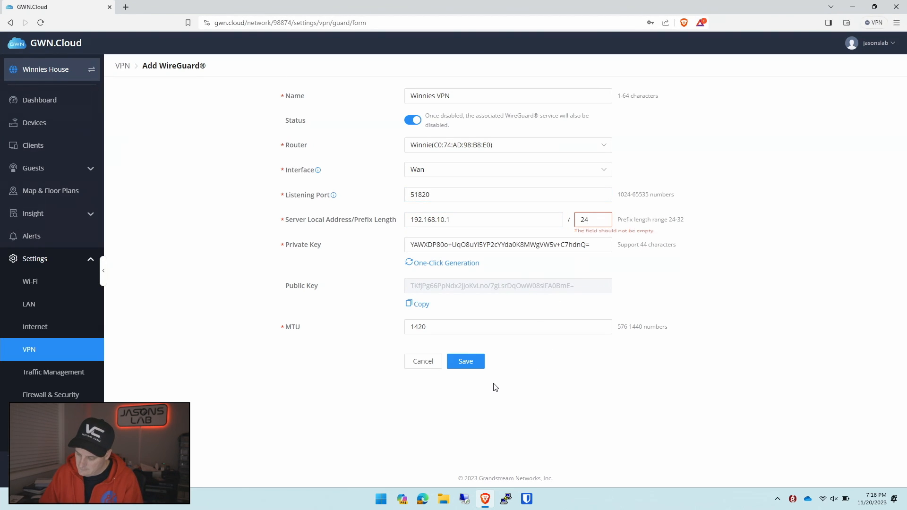
{"action": "left_click", "coordinate": [465, 360]}
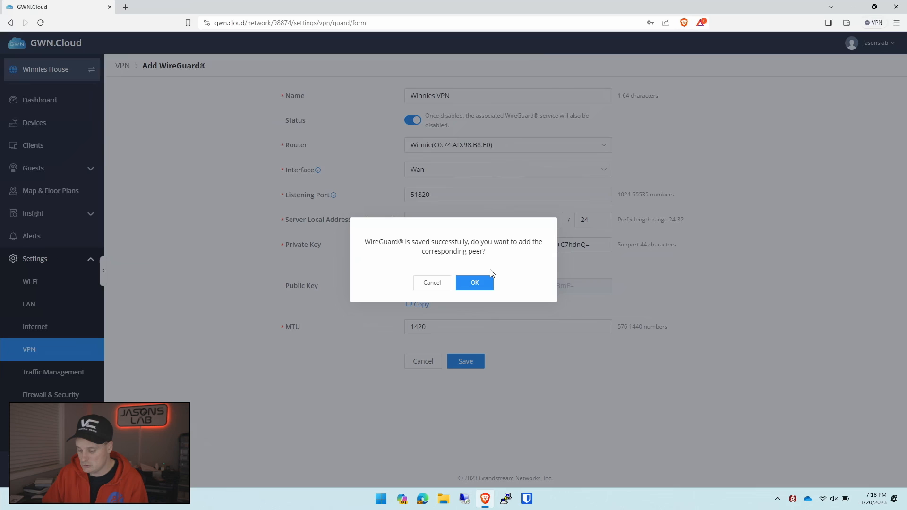
Add an Auto-type peer named Iphone to the new server and save it.
{"action": "left_click", "coordinate": [475, 282]}
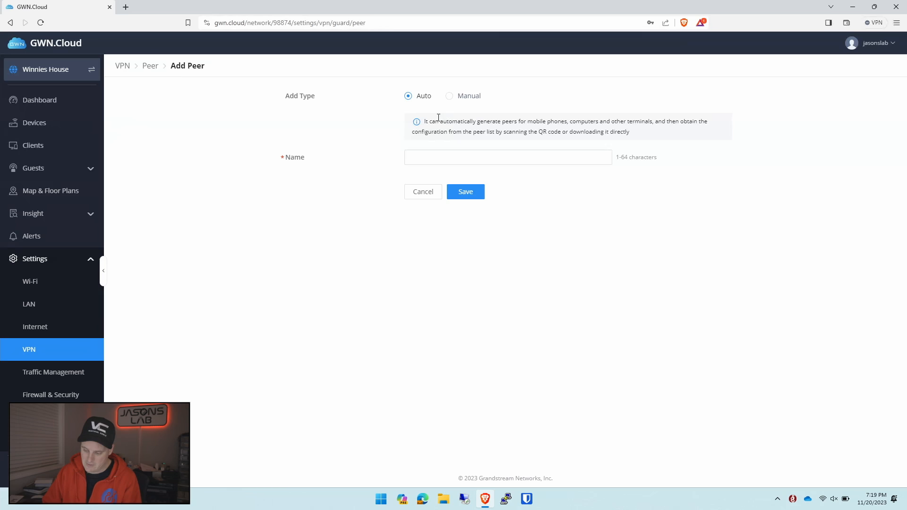
{"action": "left_click", "coordinate": [506, 156]}
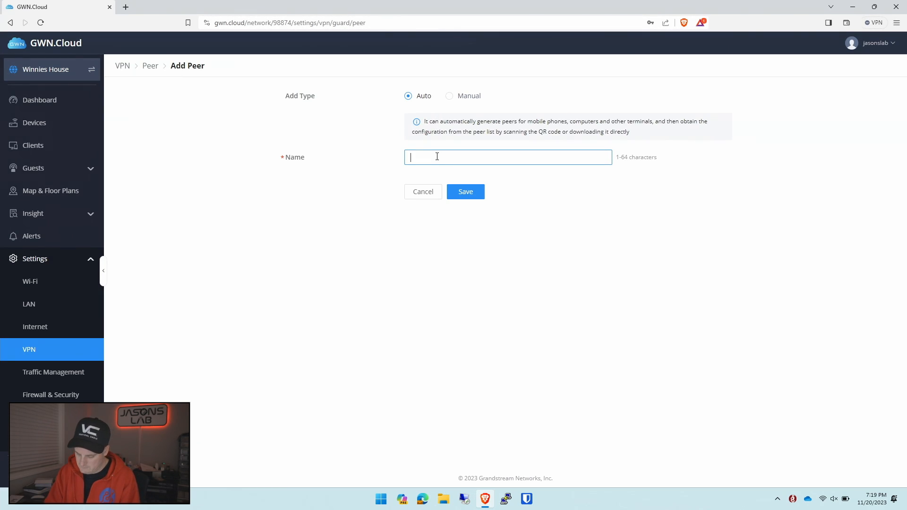
{"action": "type", "text": "Iphone"}
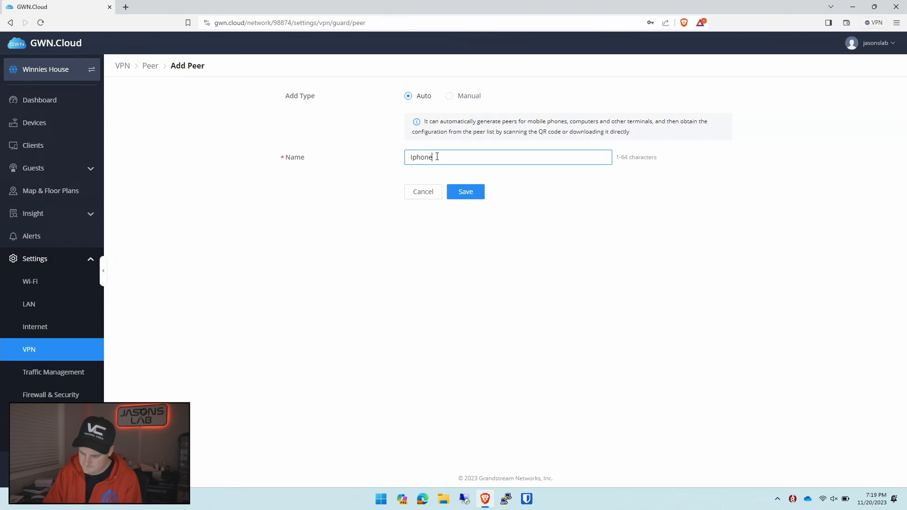
{"action": "left_click", "coordinate": [465, 191]}
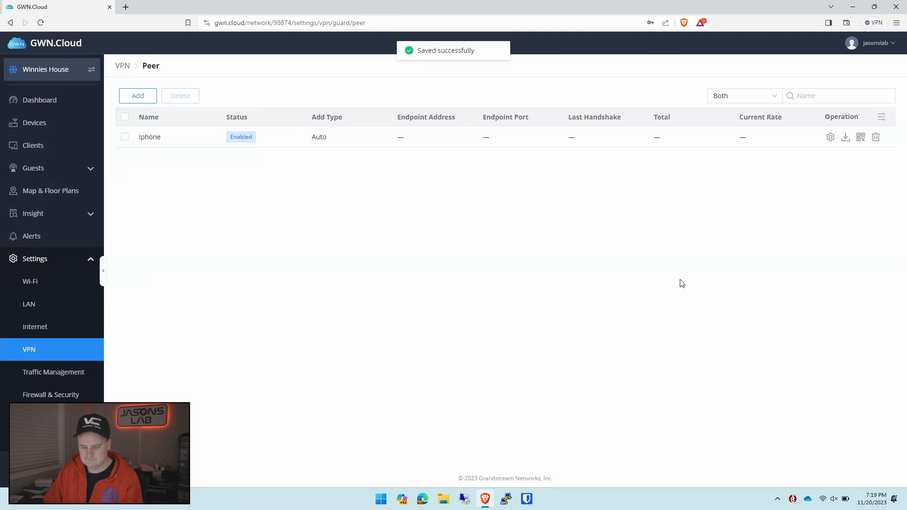
{"action": "mouse_move", "coordinate": [801, 239]}
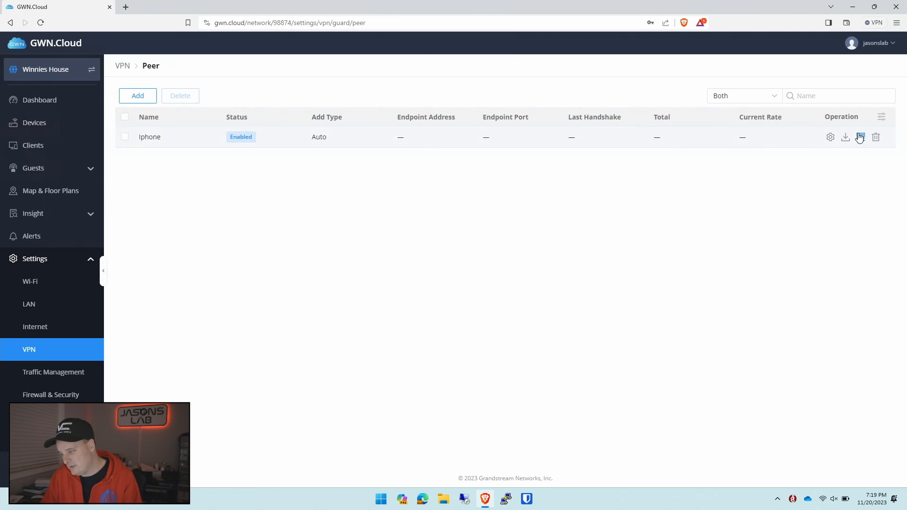
{"action": "mouse_move", "coordinate": [849, 150]}
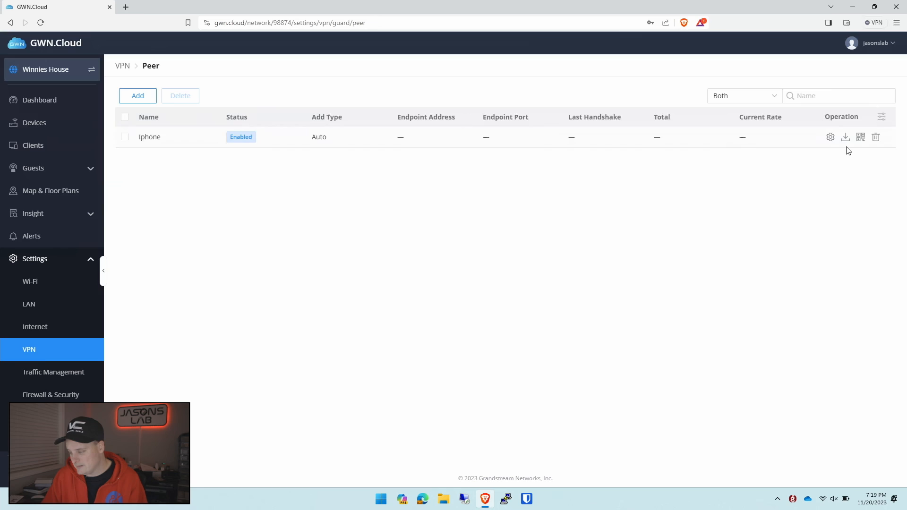
{"action": "mouse_move", "coordinate": [750, 268]}
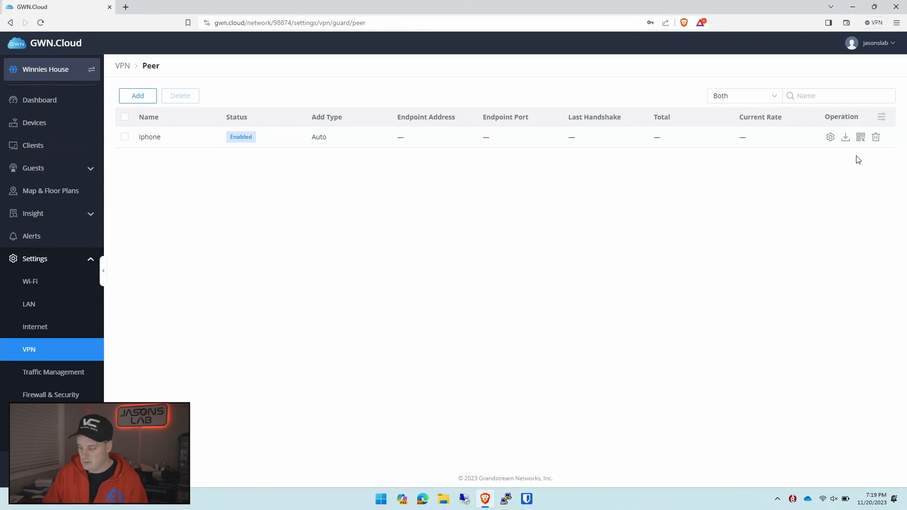
Show the Iphone peer's QR code and name the scanned tunnel 'Winnies Vpn Home' on the phone.
{"action": "left_click", "coordinate": [860, 137]}
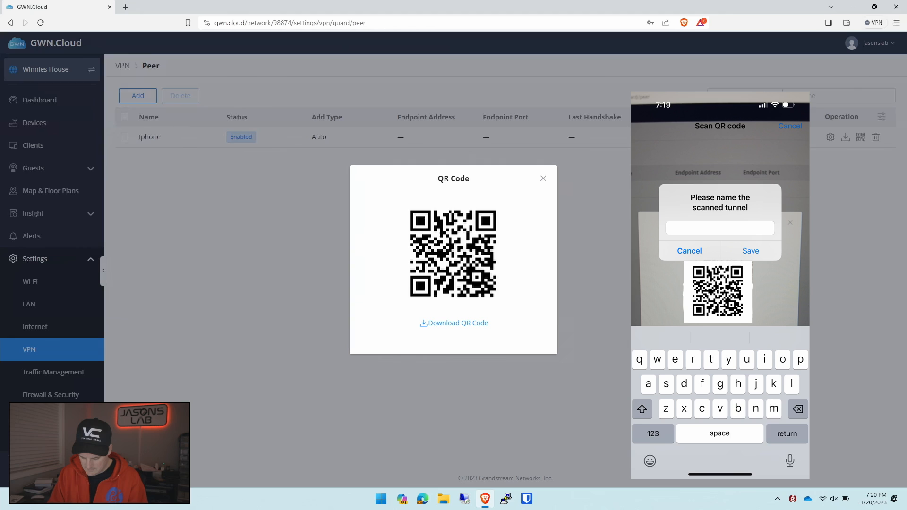
{"action": "type", "text": "Winnies Vpn Home"}
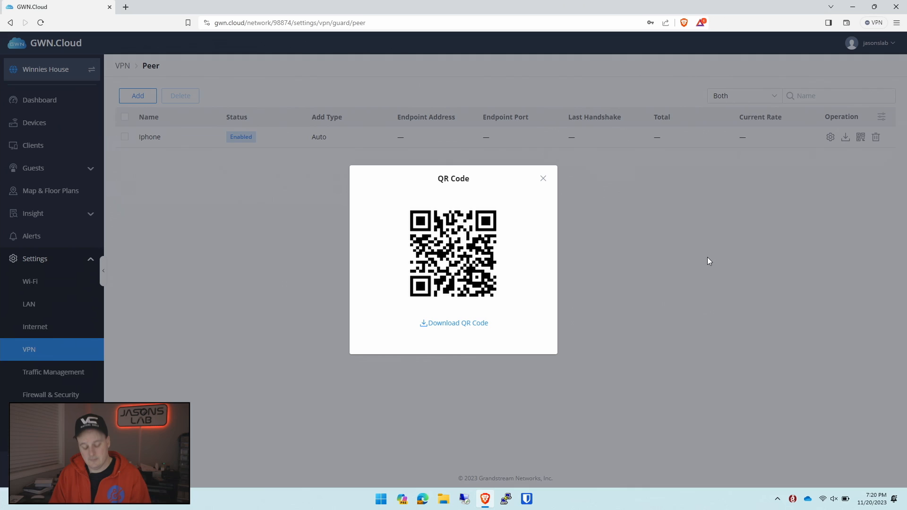
{"action": "mouse_move", "coordinate": [702, 177]}
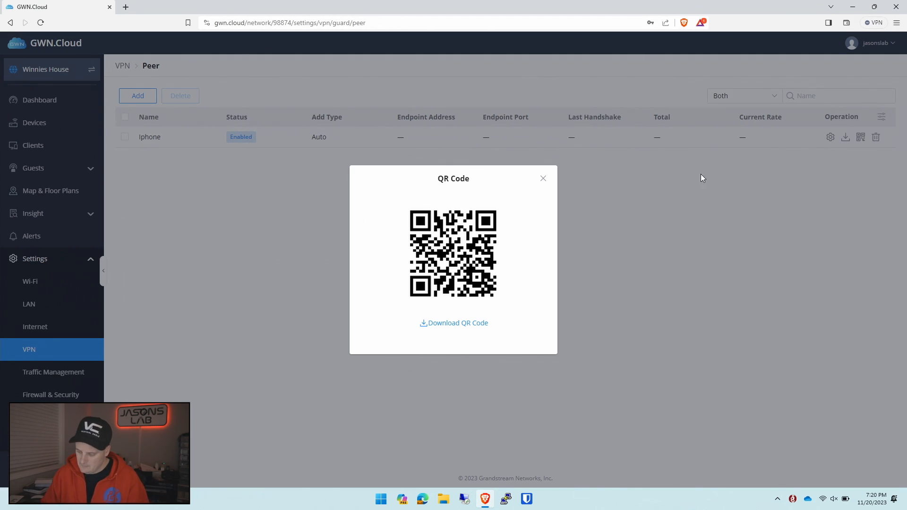
Close the QR code window to see the Iphone peer connected with handshake and traffic totals.
{"action": "left_click", "coordinate": [543, 179]}
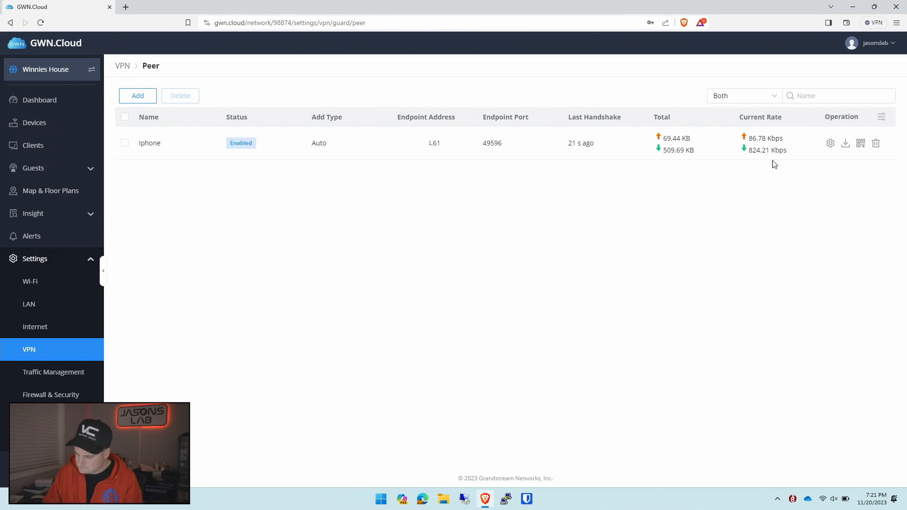
Add a second Auto-type peer named Main Laptop and save it.
{"action": "left_click", "coordinate": [137, 95]}
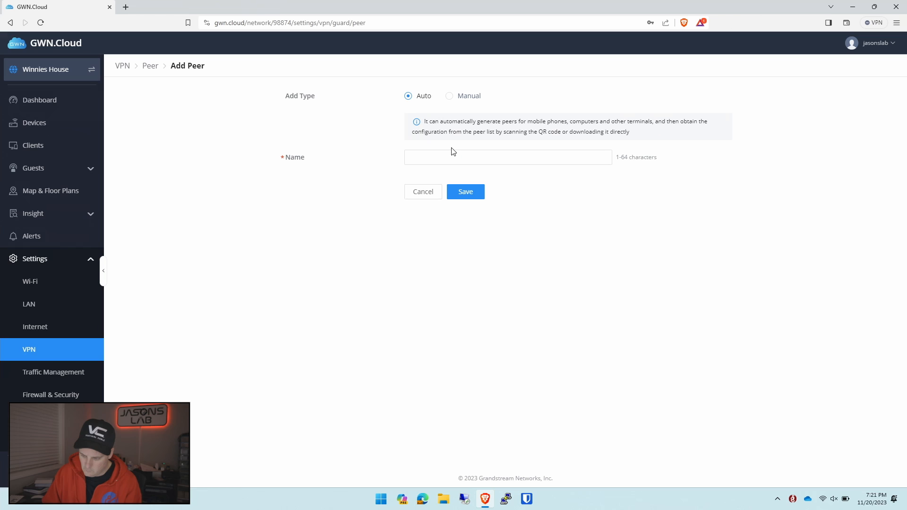
{"action": "type", "text": "M"}
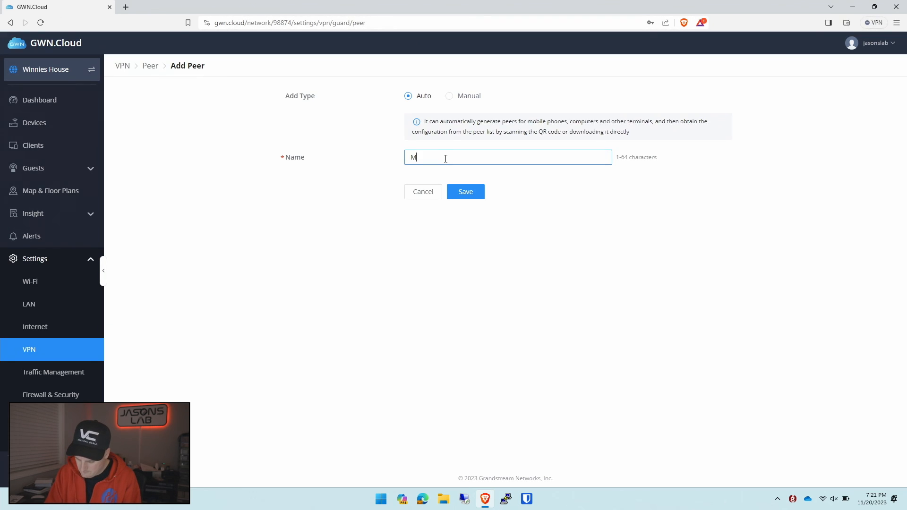
{"action": "type", "text": "ain Laptop"}
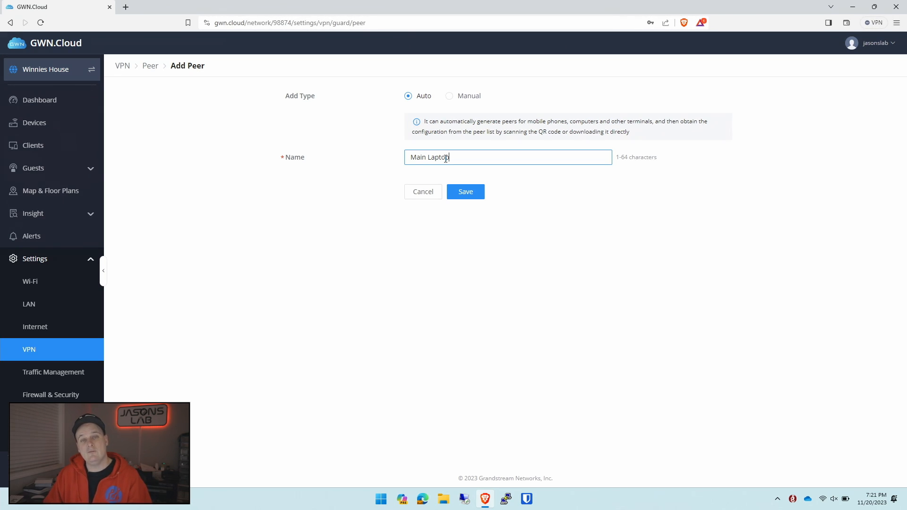
{"action": "left_click", "coordinate": [465, 191]}
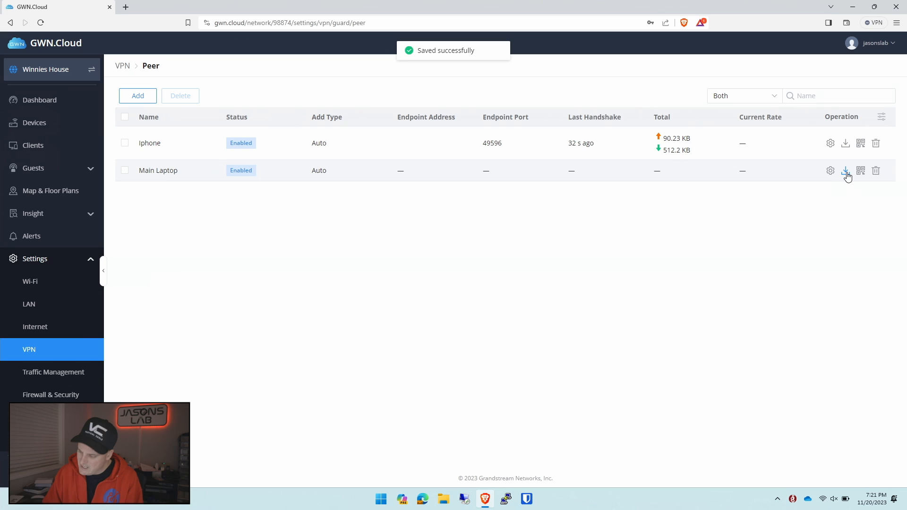
Download the Main Laptop peer's configuration file to the Desktop.
{"action": "left_click", "coordinate": [844, 170]}
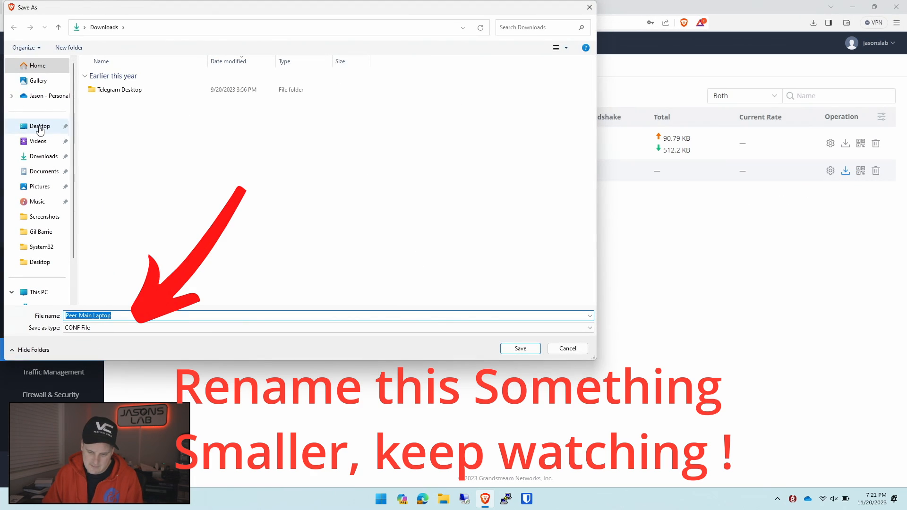
{"action": "left_click", "coordinate": [39, 126]}
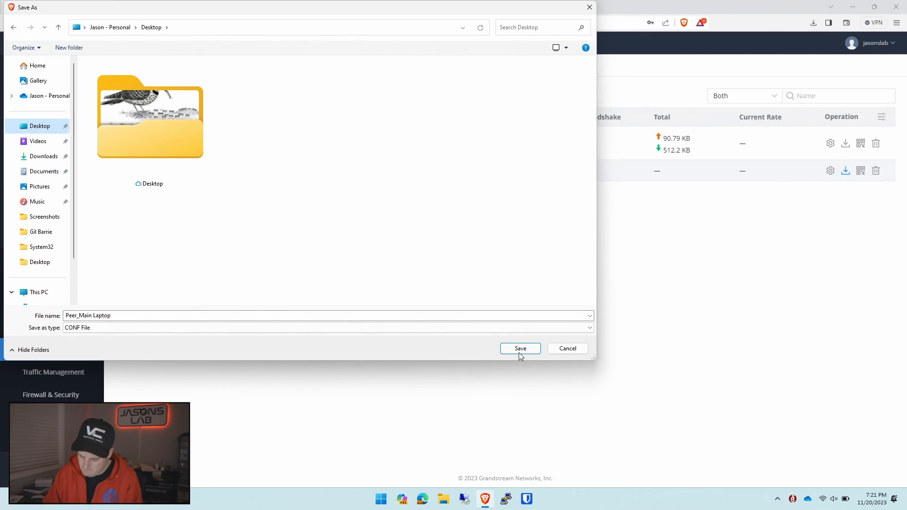
{"action": "left_click", "coordinate": [520, 348]}
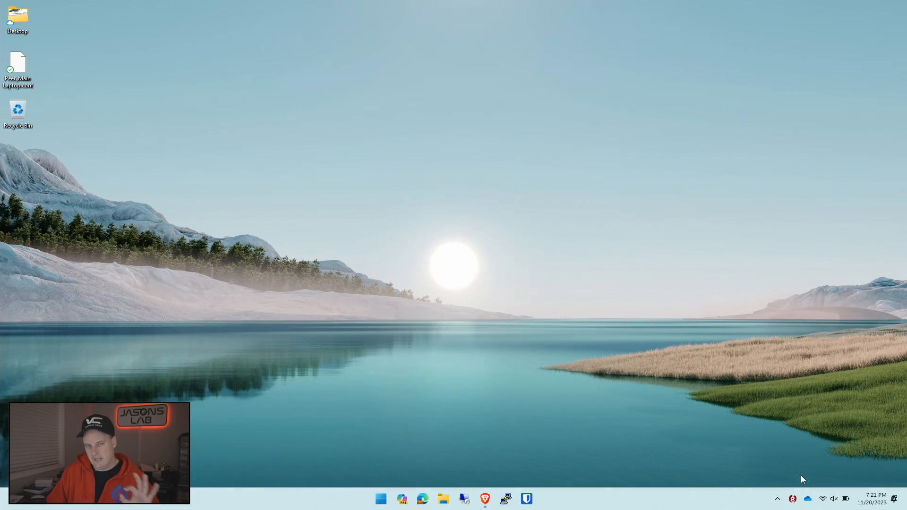
In WireGuard, import Peer_Main Laptop.conf from the Desktop and dismiss the invalid tunnel-name error.
{"action": "left_click", "coordinate": [792, 499]}
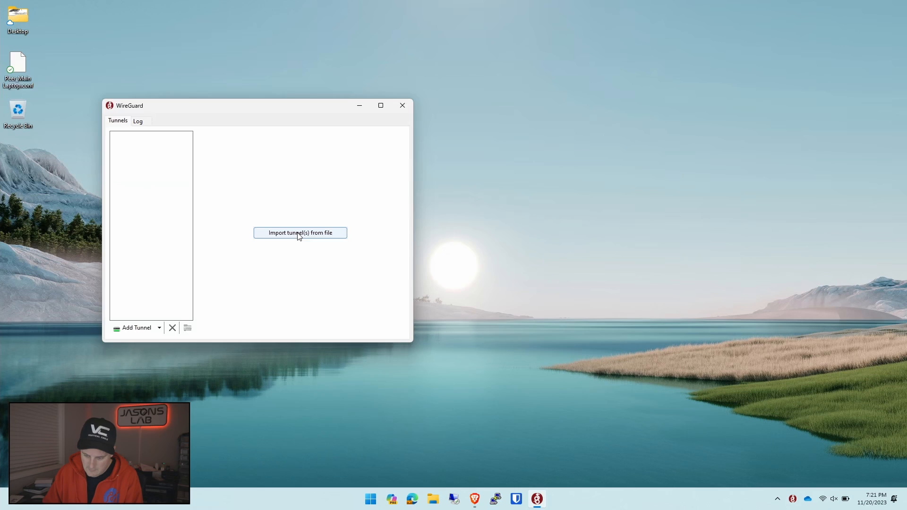
{"action": "left_click", "coordinate": [300, 232]}
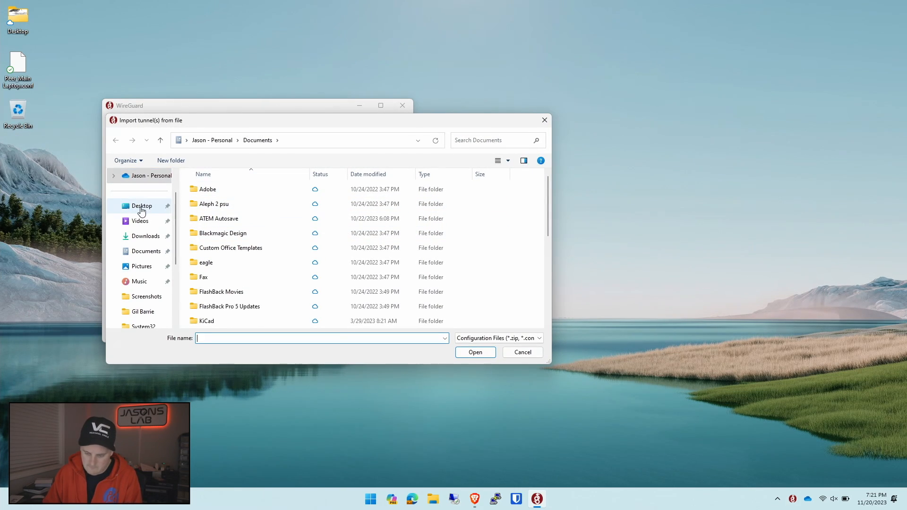
{"action": "left_click", "coordinate": [142, 206]}
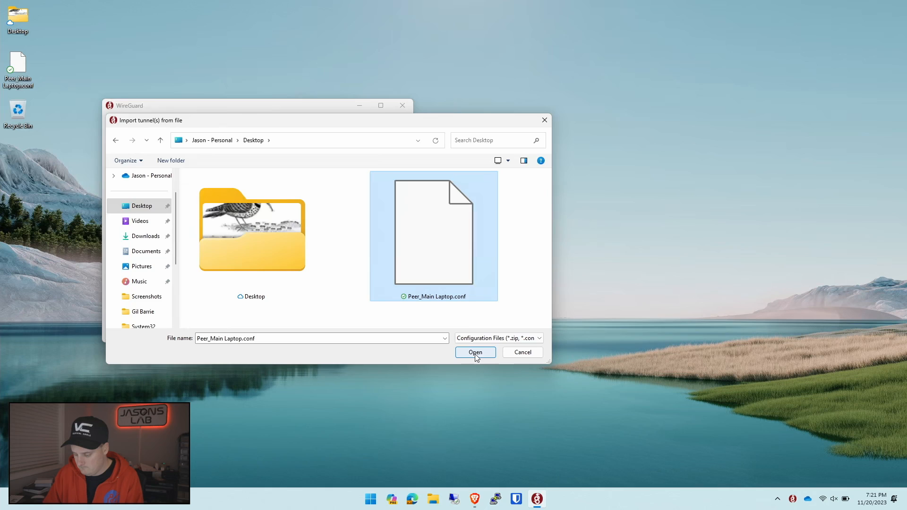
{"action": "left_click", "coordinate": [475, 352]}
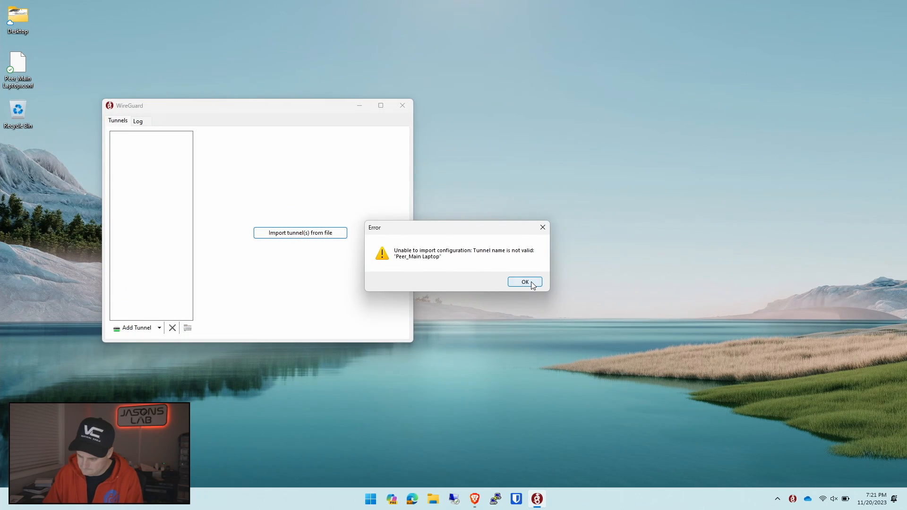
{"action": "left_click", "coordinate": [525, 282]}
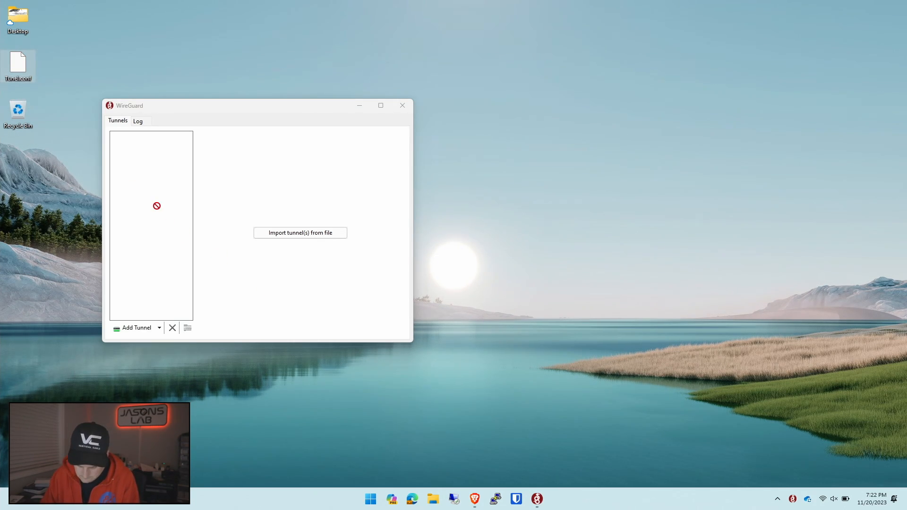
Import the renamed Tunel.conf into WireGuard and activate the Tunel tunnel.
{"action": "left_click", "coordinate": [300, 232]}
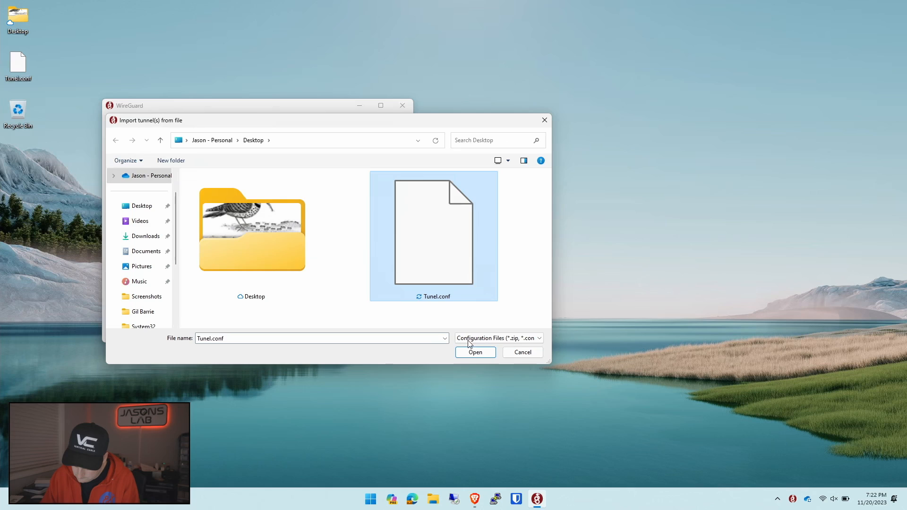
{"action": "left_click", "coordinate": [475, 352]}
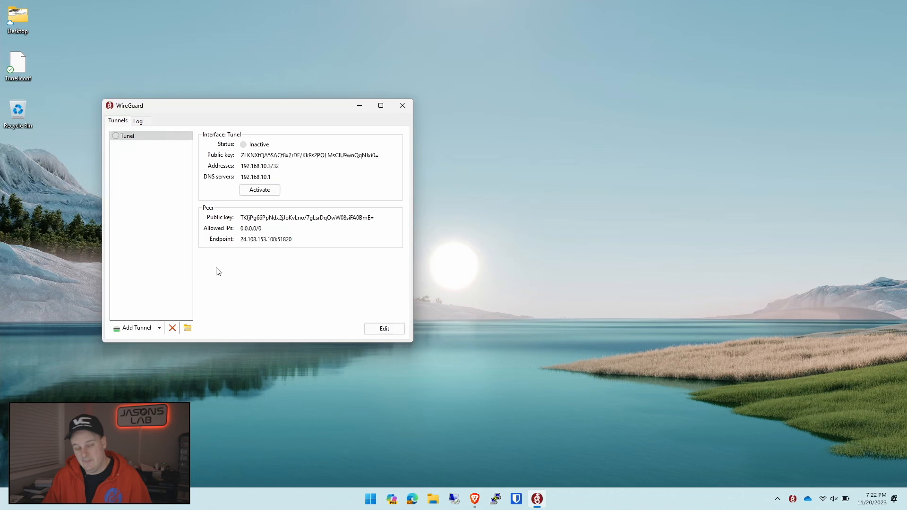
{"action": "mouse_move", "coordinate": [248, 230]}
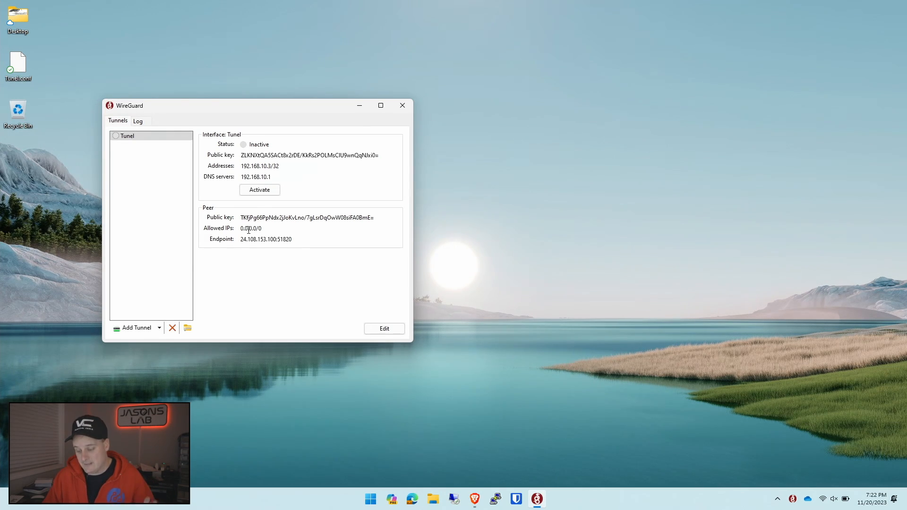
{"action": "left_click", "coordinate": [259, 189]}
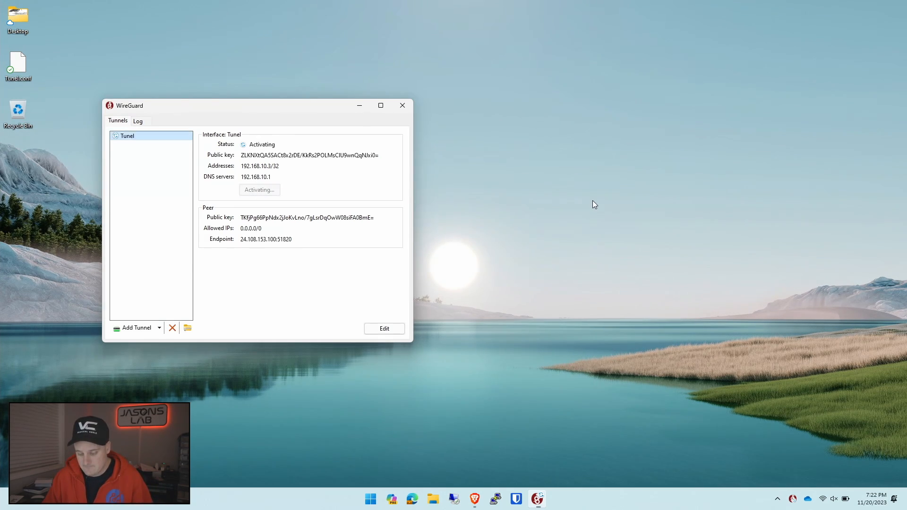